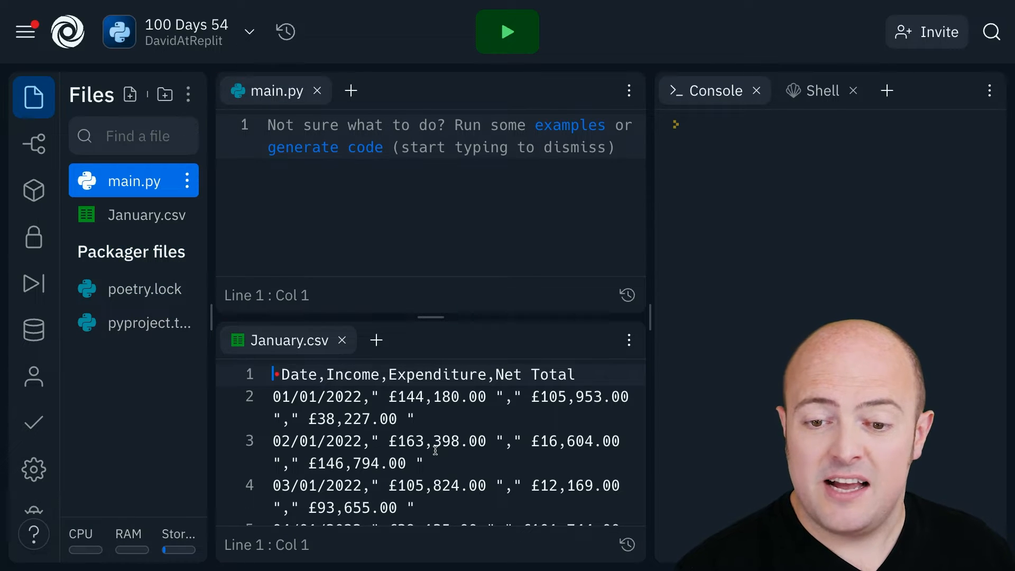
Scroll through the January.csv rows to review the daily income, expenditure and net totals.
{"action": "scroll", "scroll_direction": "down", "scroll_amount": 3}
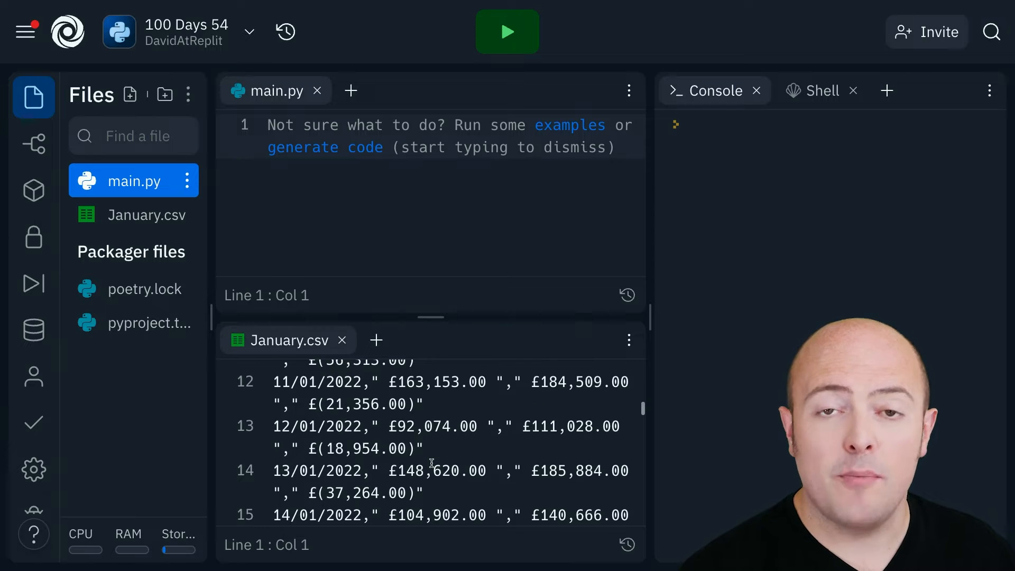
{"action": "scroll", "scroll_direction": "down", "scroll_amount": 3}
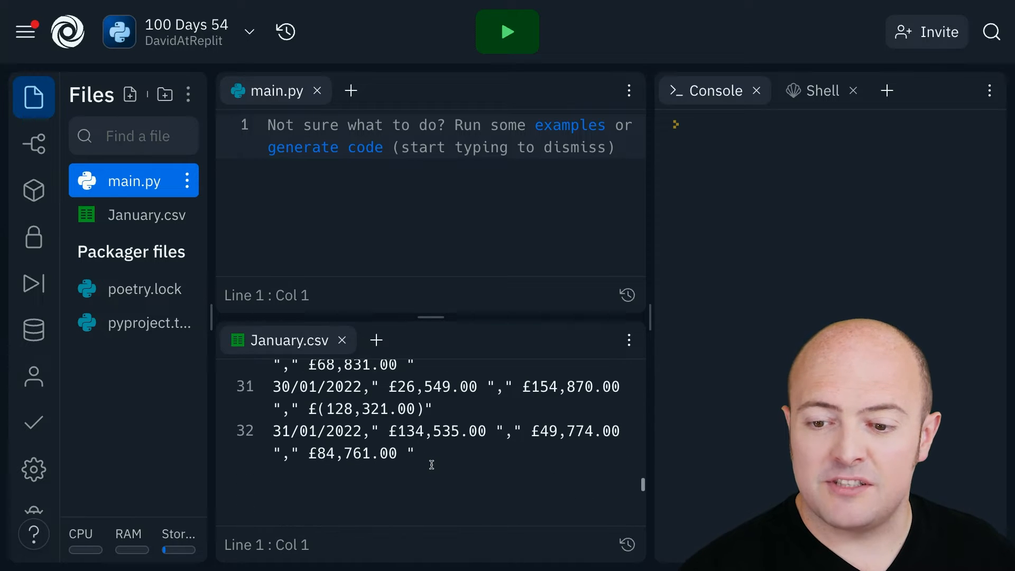
{"action": "scroll", "scroll_direction": "up", "scroll_amount": 3}
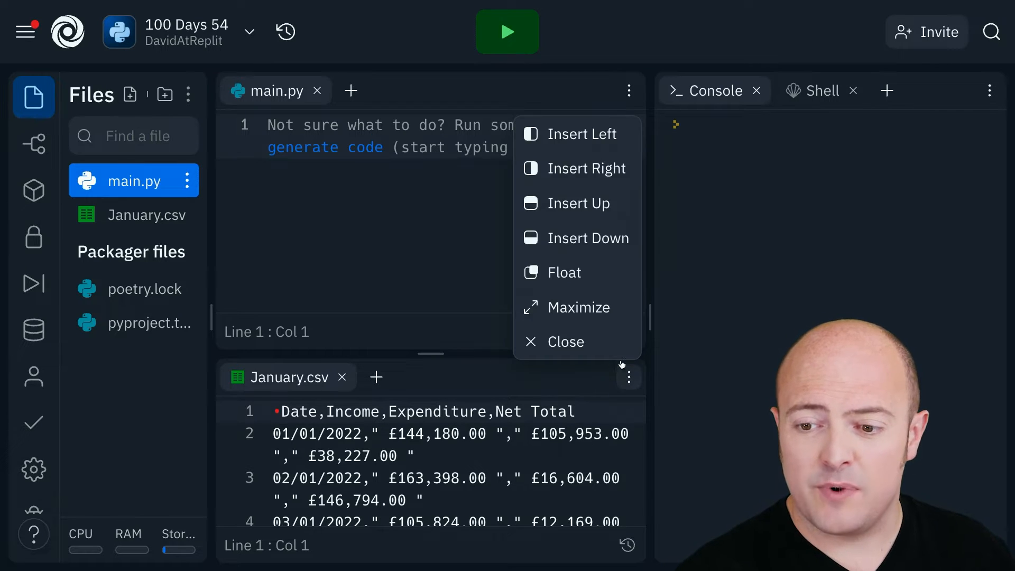
Close the January.csv panel from its pane menu.
{"action": "left_click", "coordinate": [568, 341]}
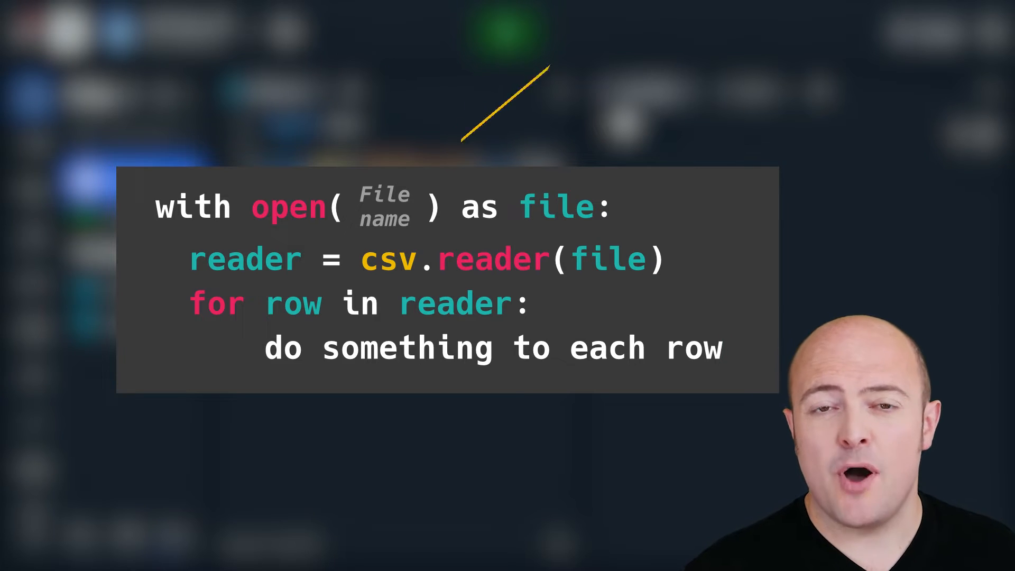
{"action": "left_click", "coordinate": [506, 30]}
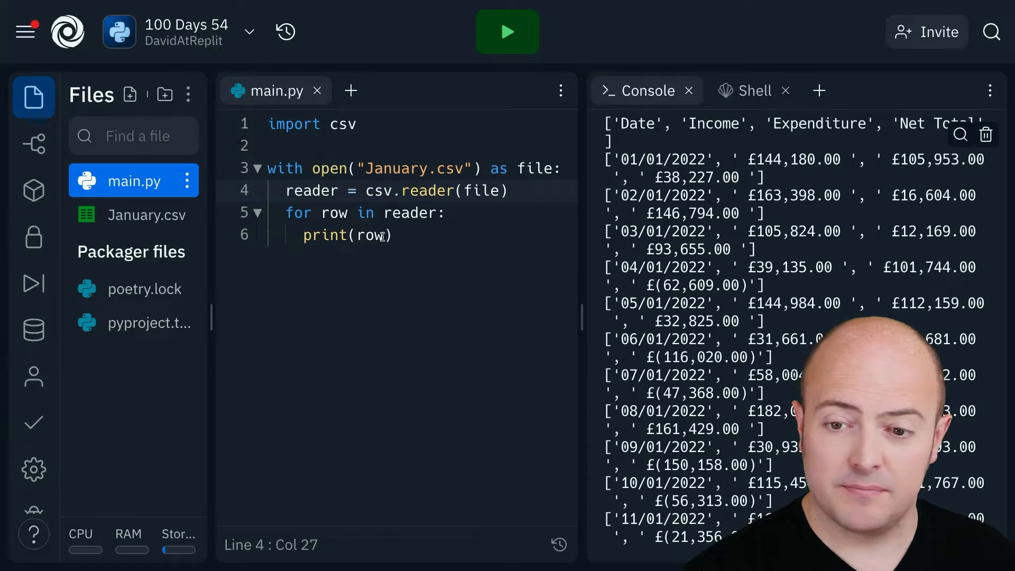
Edit the loop's print to output ", ".join(row) for each row and run main.py.
{"action": "type", "text": "join"}
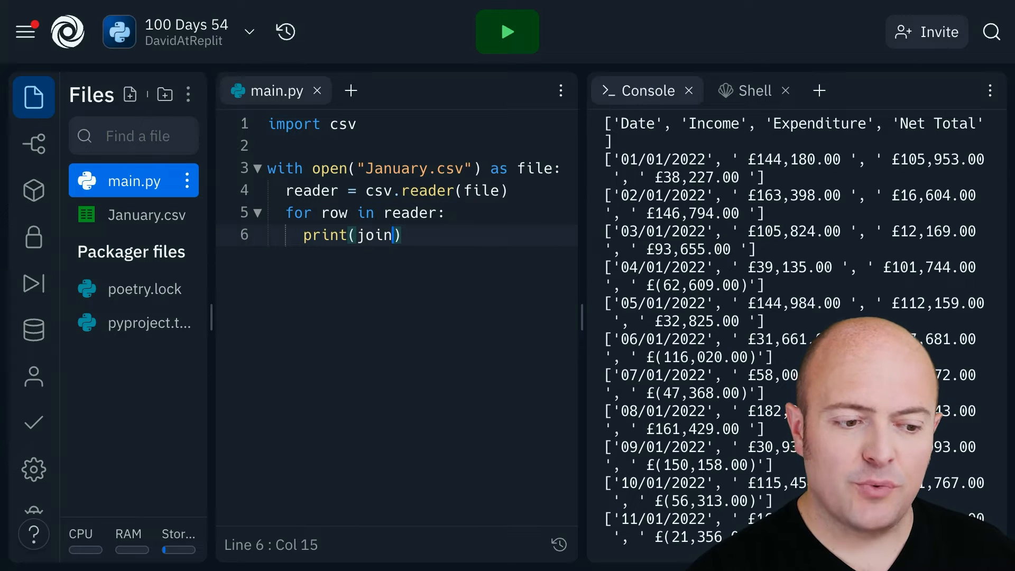
{"action": "key", "text": "Backspace"}
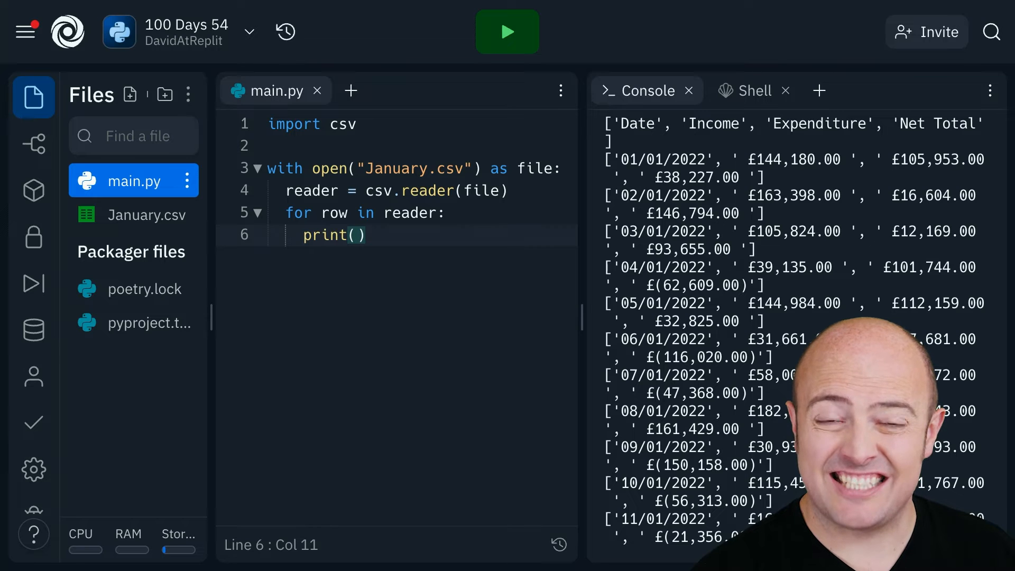
{"action": "type", "text": "\"\""}
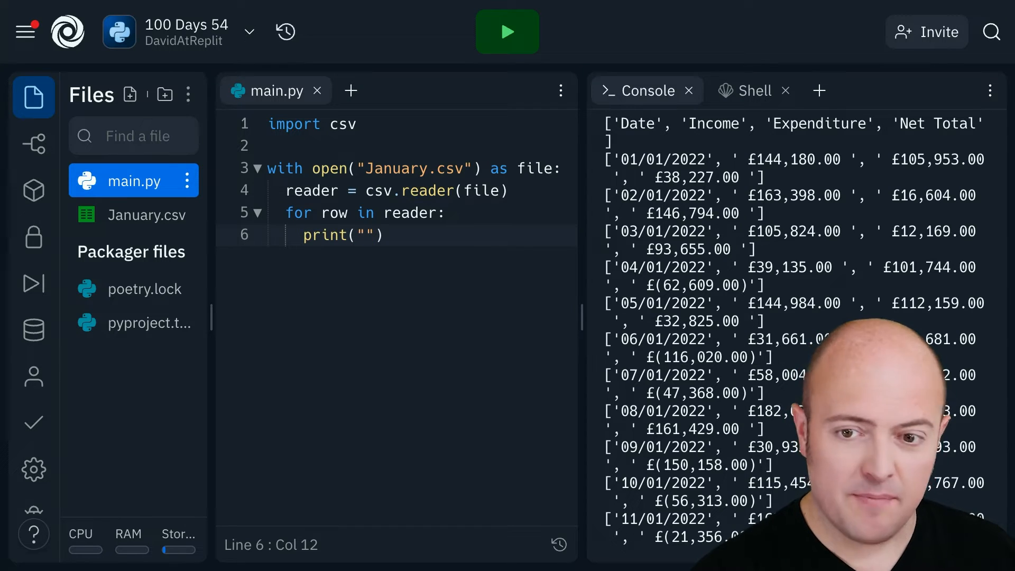
{"action": "type", "text": ", \""}
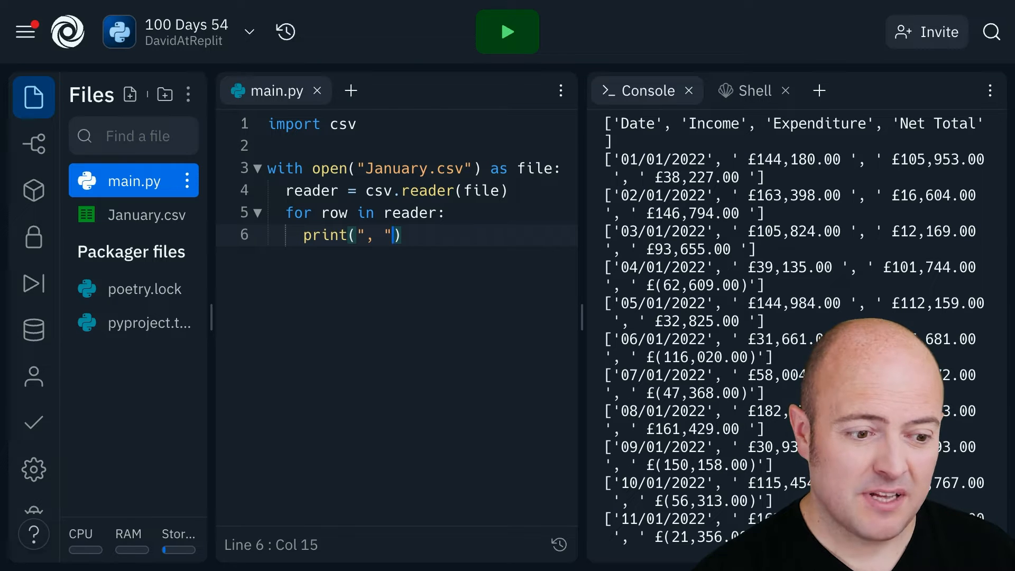
{"action": "type", "text": ".join(row)"}
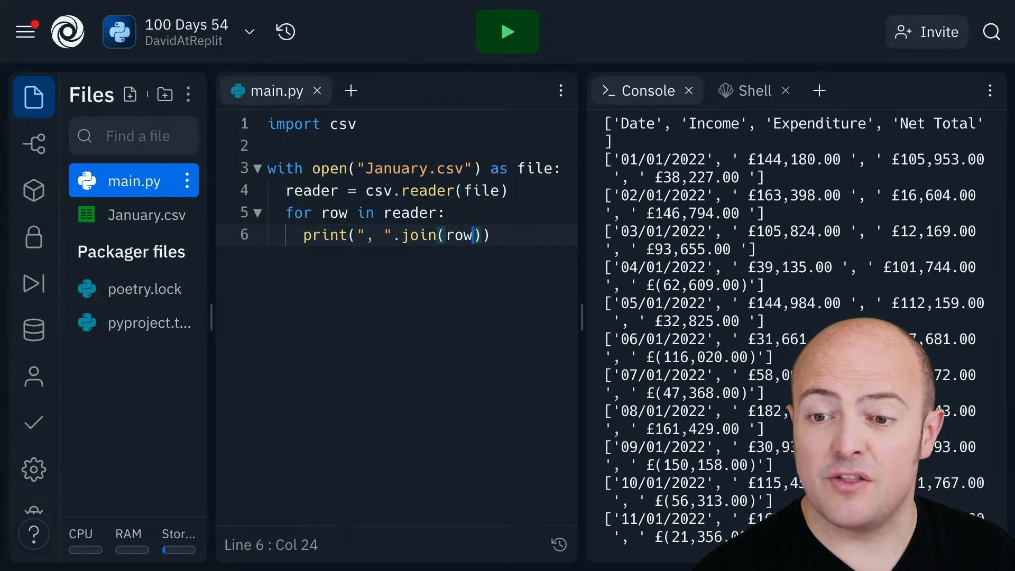
{"action": "left_click", "coordinate": [508, 32]}
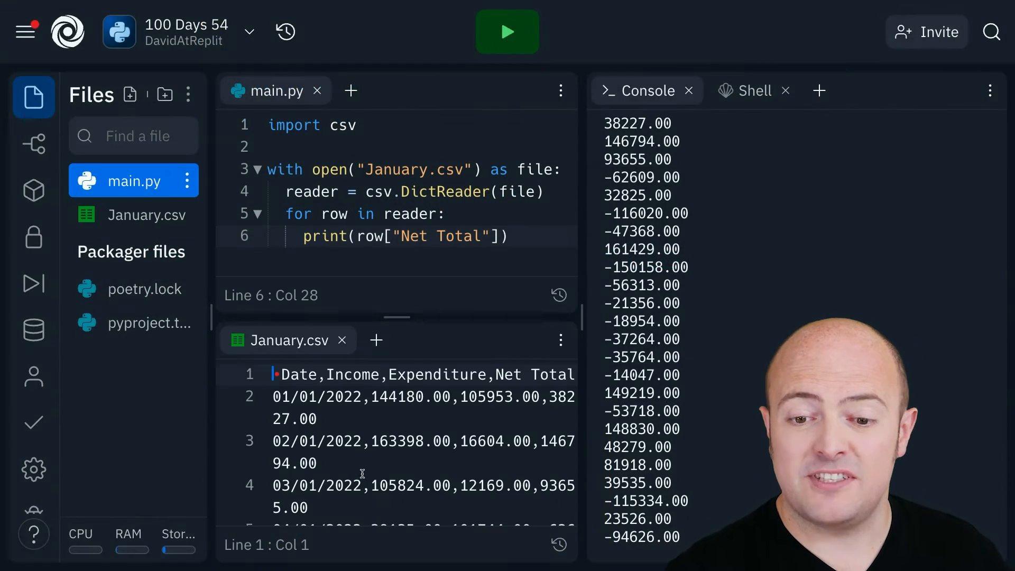
{"action": "left_click", "coordinate": [150, 214]}
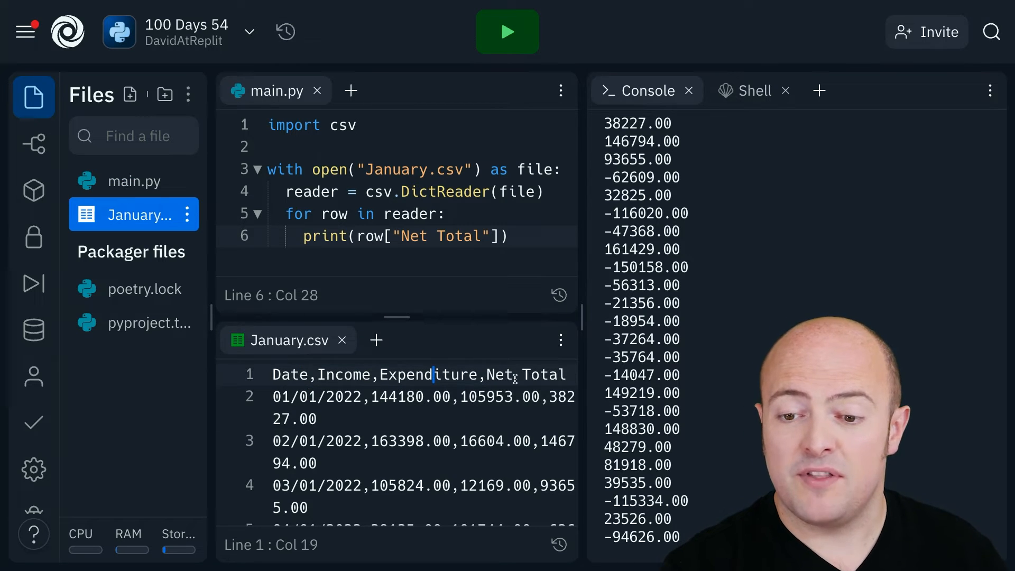
{"action": "double_click", "coordinate": [539, 374]}
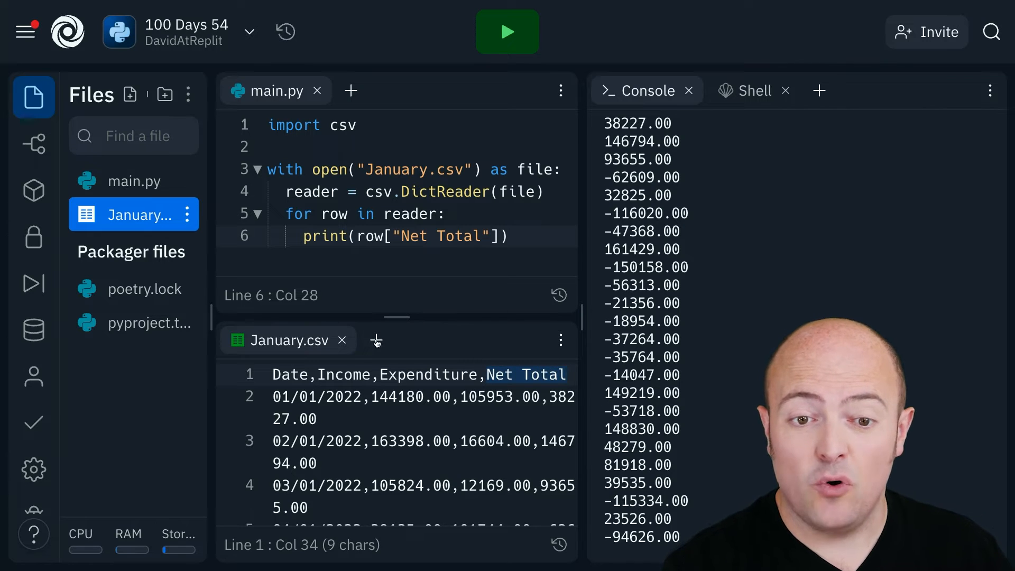
{"action": "left_click", "coordinate": [336, 236]}
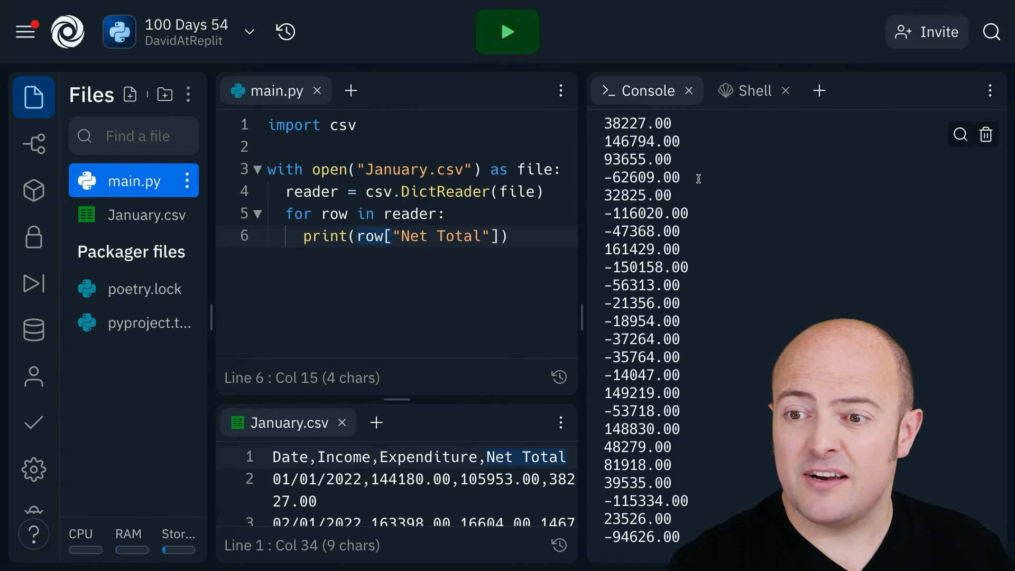
{"action": "mouse_move", "coordinate": [628, 406]}
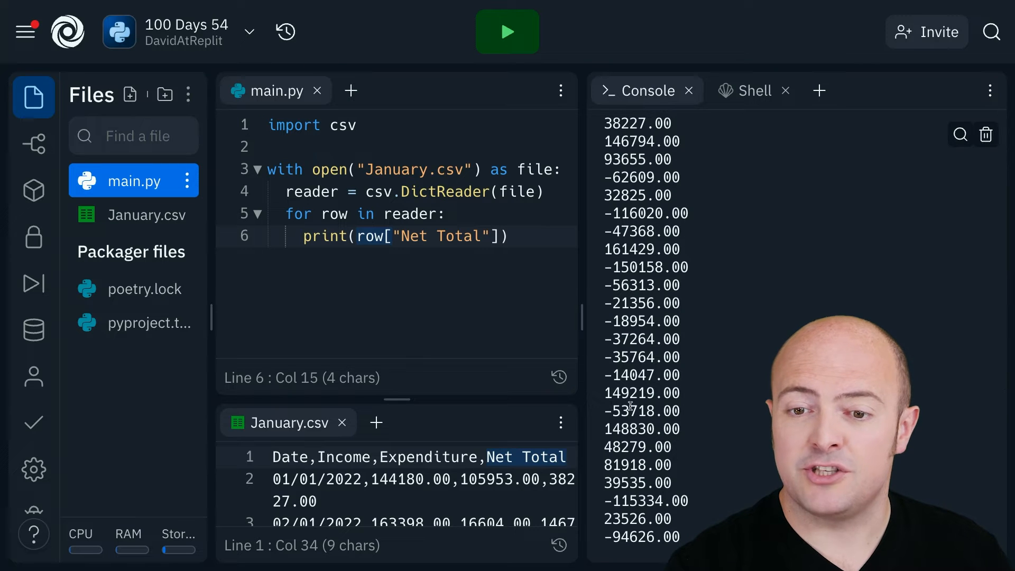
{"action": "left_click", "coordinate": [356, 124]}
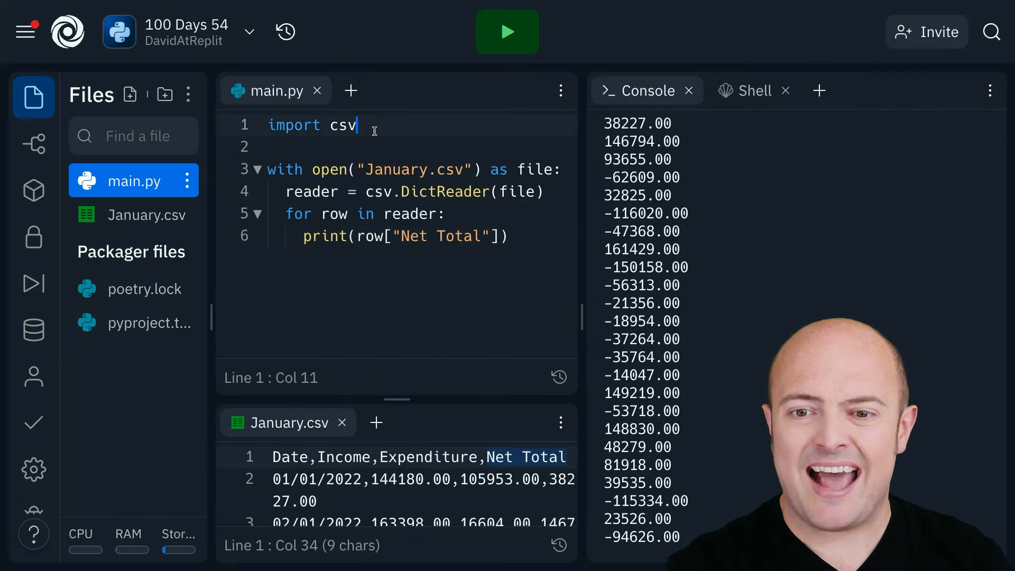
Add total = 0.0 and total += float(row["Net Total"]) inside the loop, then run.
{"action": "type", "text": "total = 0.0"}
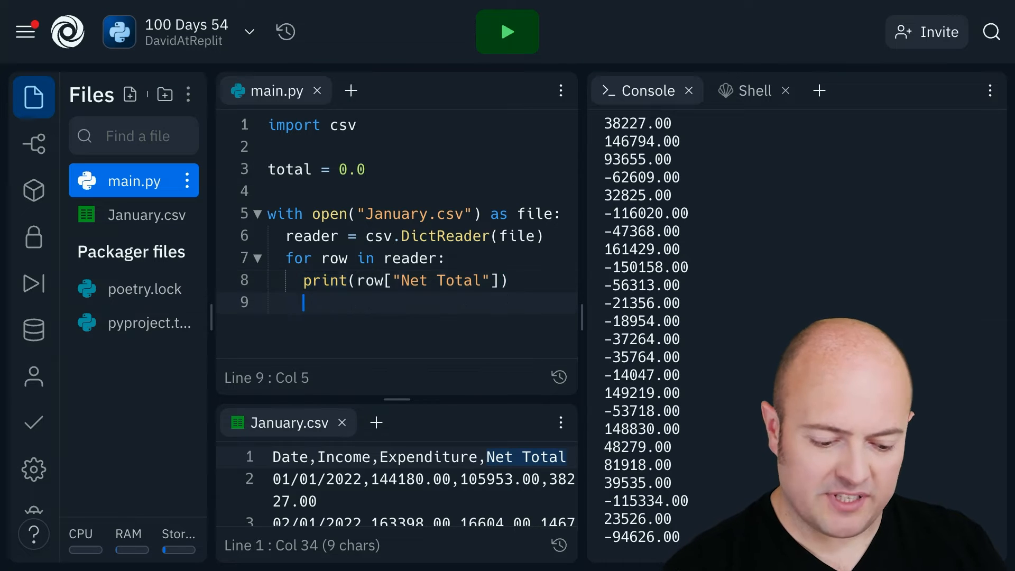
{"action": "type", "text": "total += row[\"Net Total"}
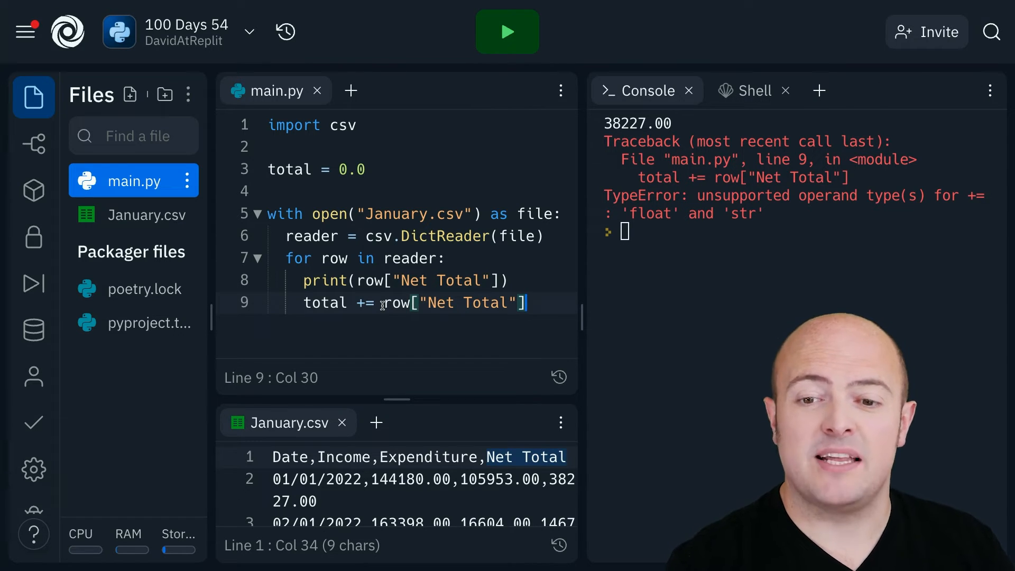
{"action": "left_click", "coordinate": [385, 302]}
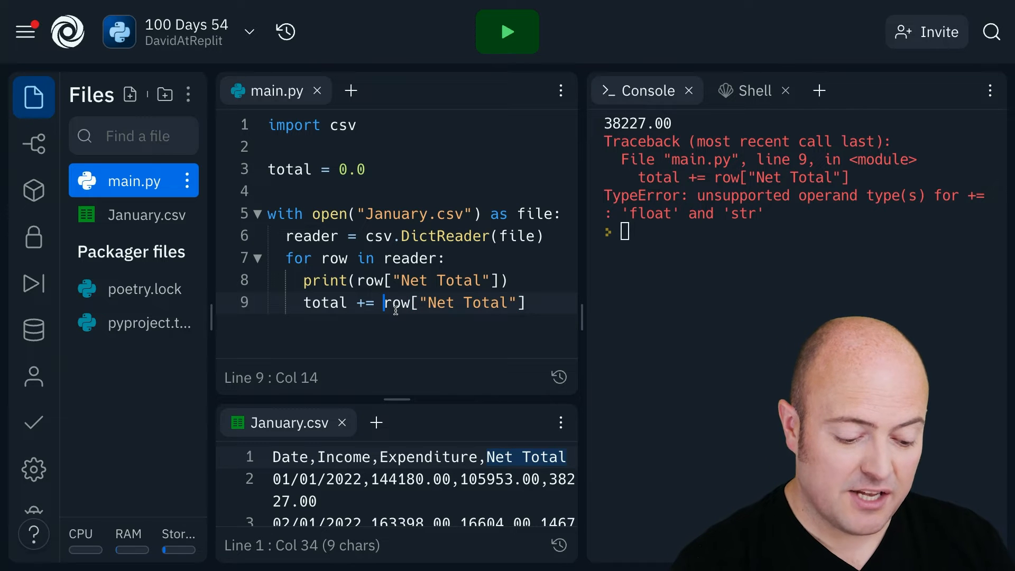
{"action": "type", "text": "float("}
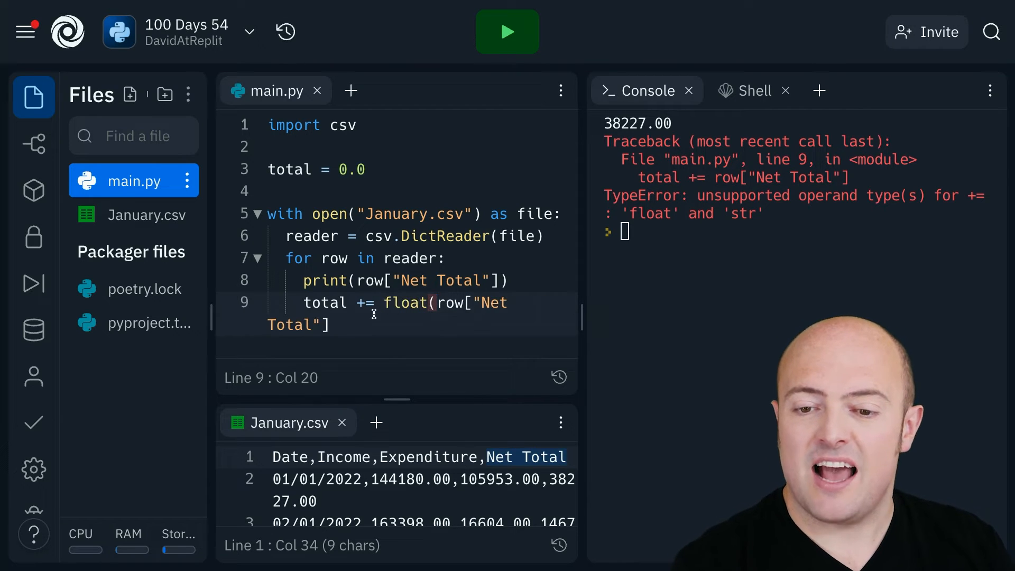
{"action": "left_click", "coordinate": [506, 31]}
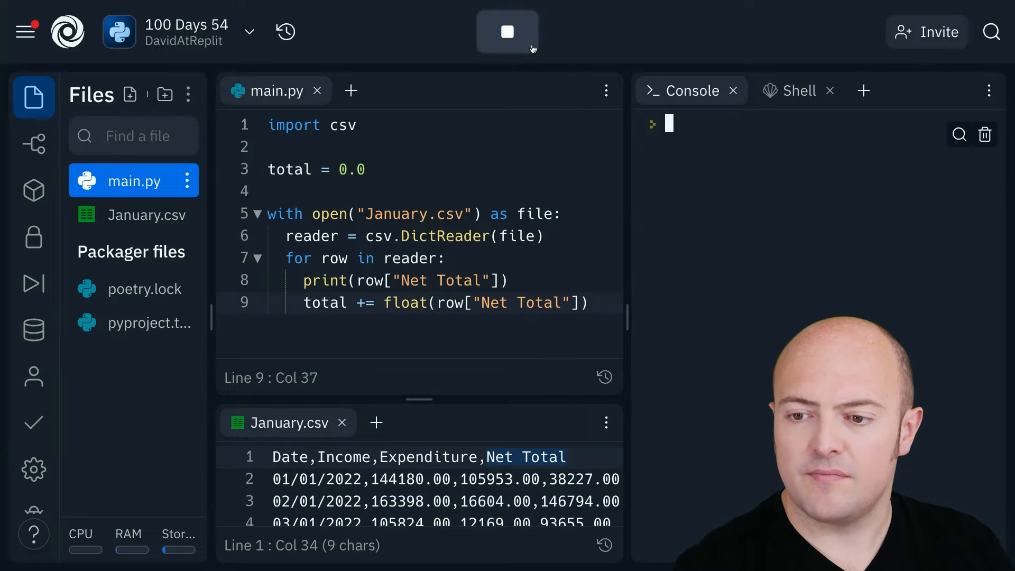
Add print(f"Total: {total}") after the loop so the January total is printed.
{"action": "left_click", "coordinate": [507, 30]}
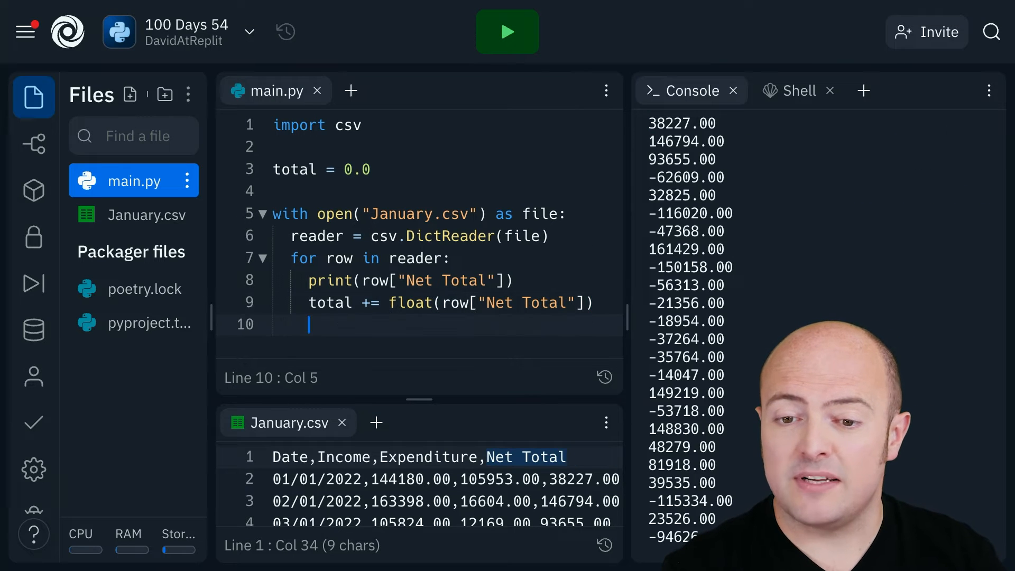
{"action": "type", "text": "print(f\"Total: {total}\")"}
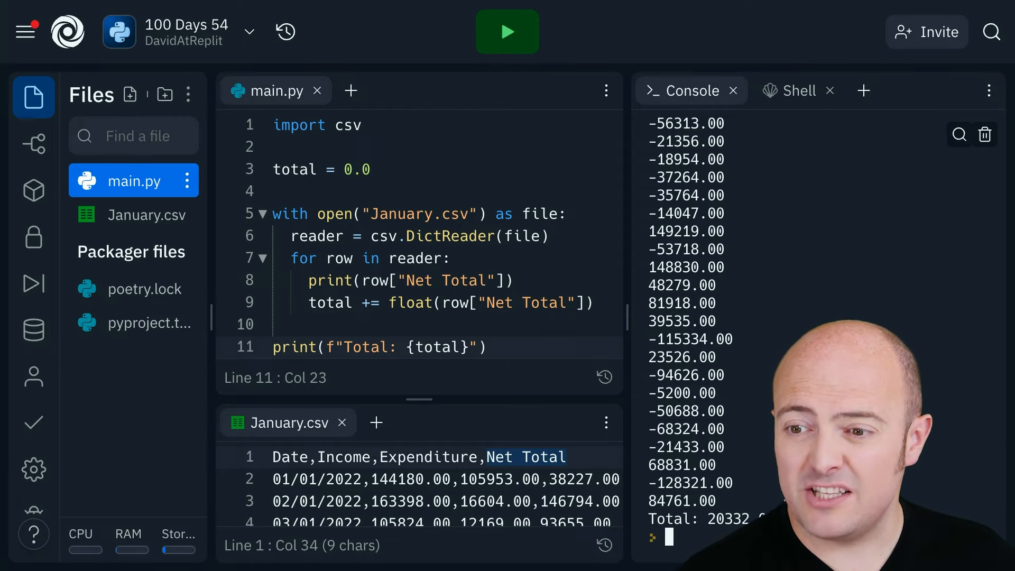
{"action": "scroll", "scroll_direction": "up", "scroll_amount": 3}
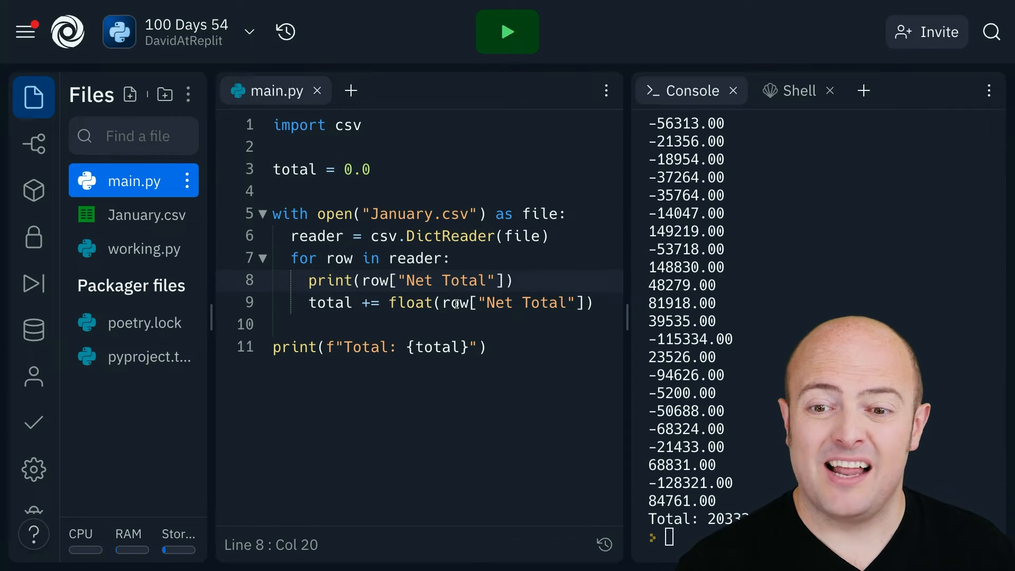
Rerun main.py with the join experiment so Net Totals print as comma-separated characters.
{"action": "left_click", "coordinate": [506, 32]}
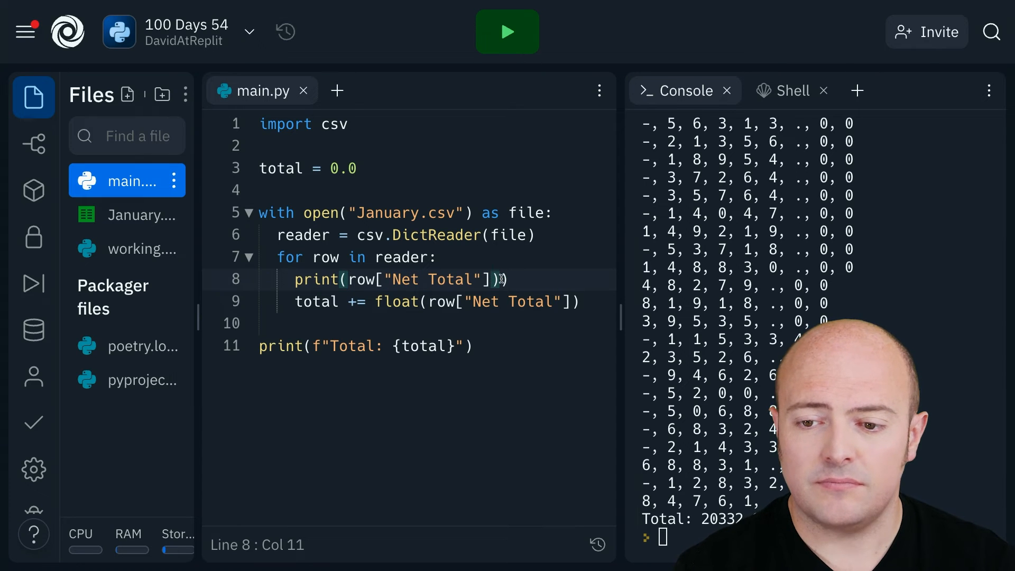
Clear the console and rerun main.py, hitting a FileNotFoundError for January.csv.
{"action": "left_click", "coordinate": [506, 32]}
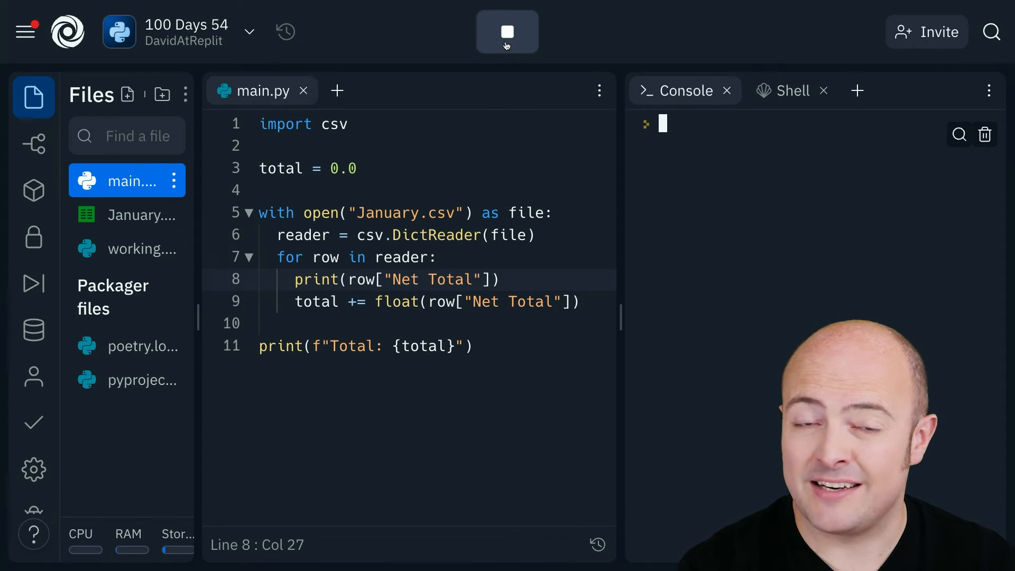
{"action": "left_click", "coordinate": [506, 32]}
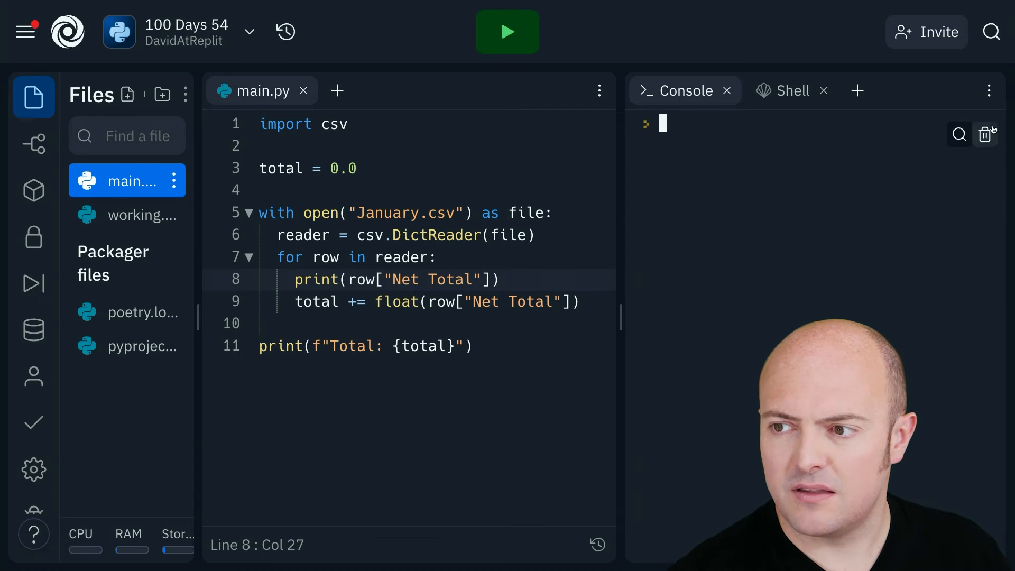
{"action": "left_click", "coordinate": [507, 30]}
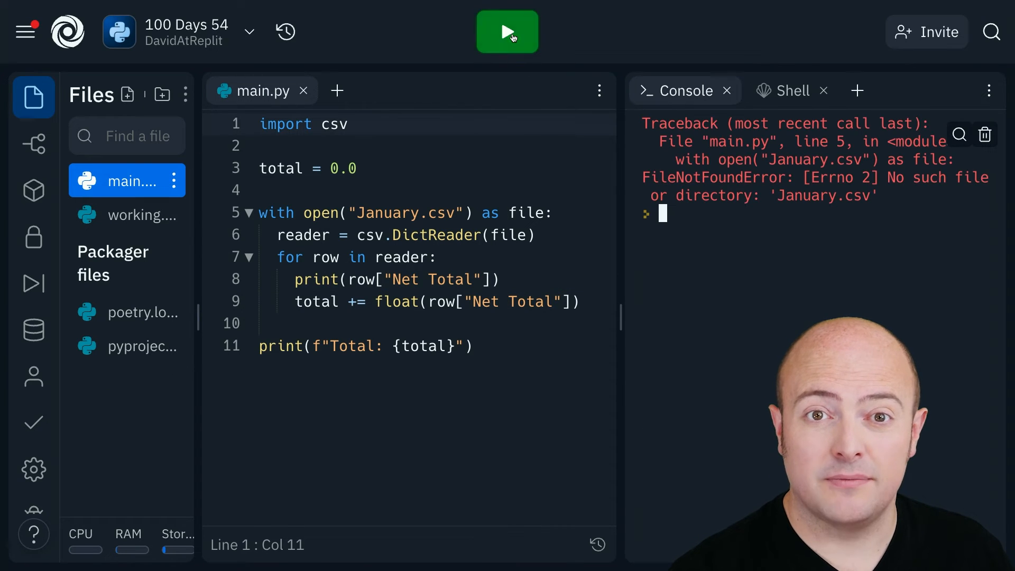